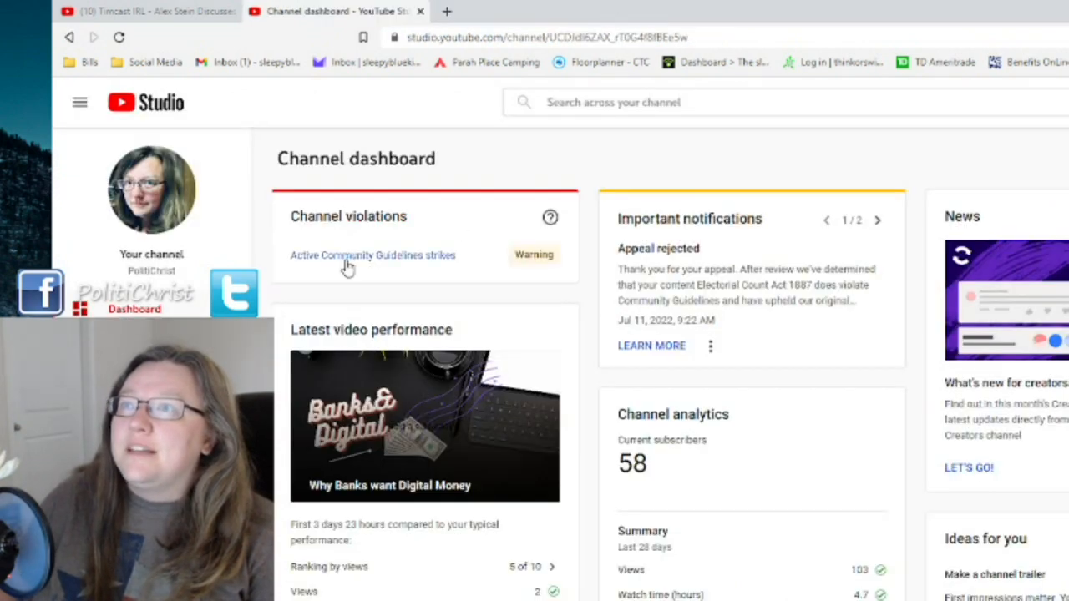
Step: Reveal the strike details: a July 11, 2022 misinformation warning with appeal rejected
{"action": "left_click", "coordinate": [372, 254]}
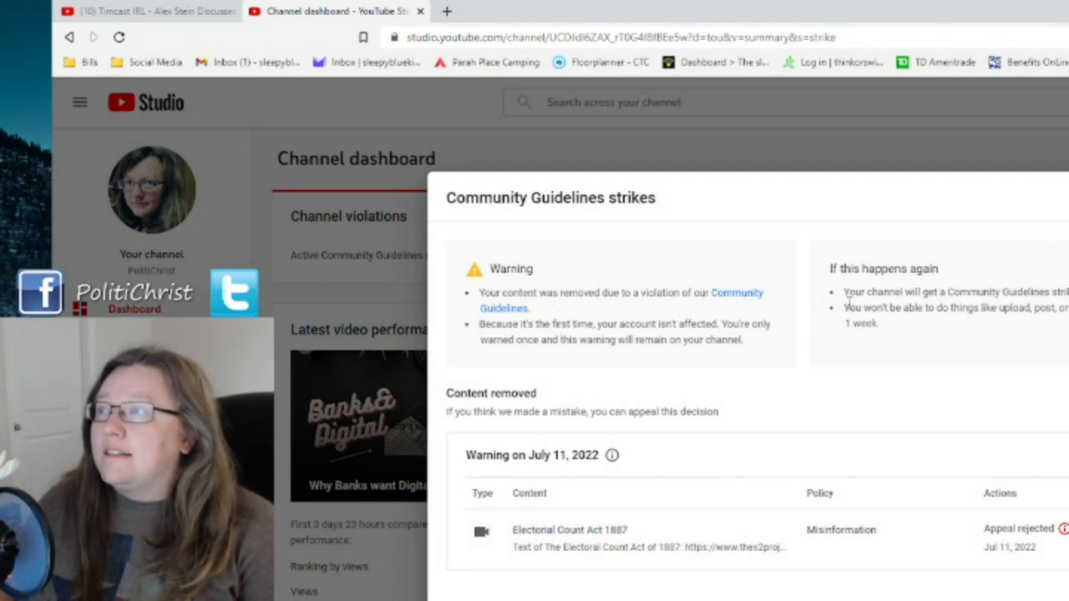
{"action": "mouse_move", "coordinate": [675, 498]}
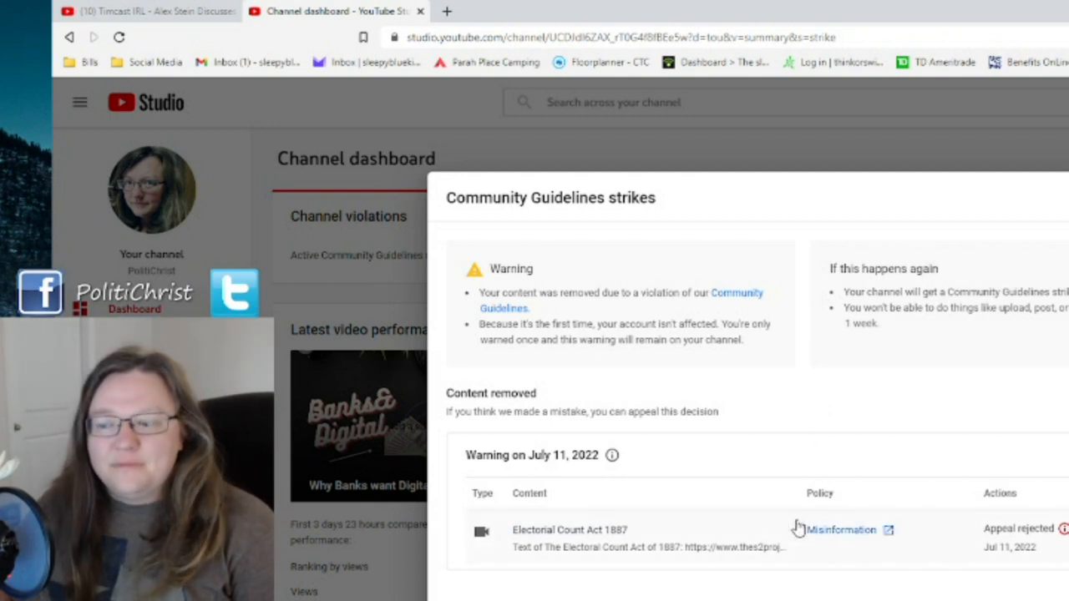
{"action": "mouse_move", "coordinate": [784, 488]}
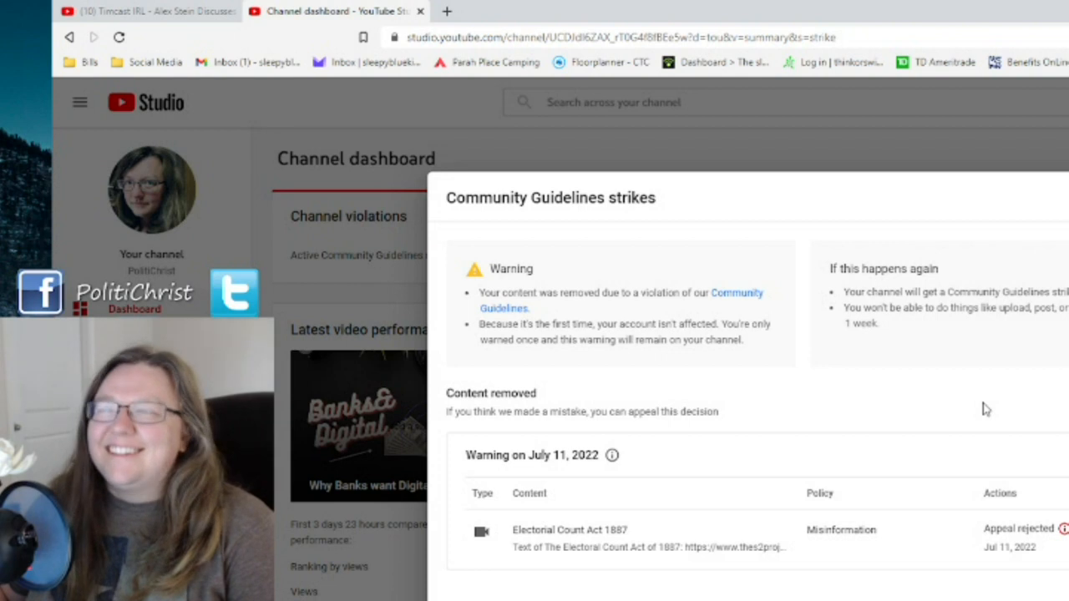
{"action": "mouse_move", "coordinate": [514, 421]}
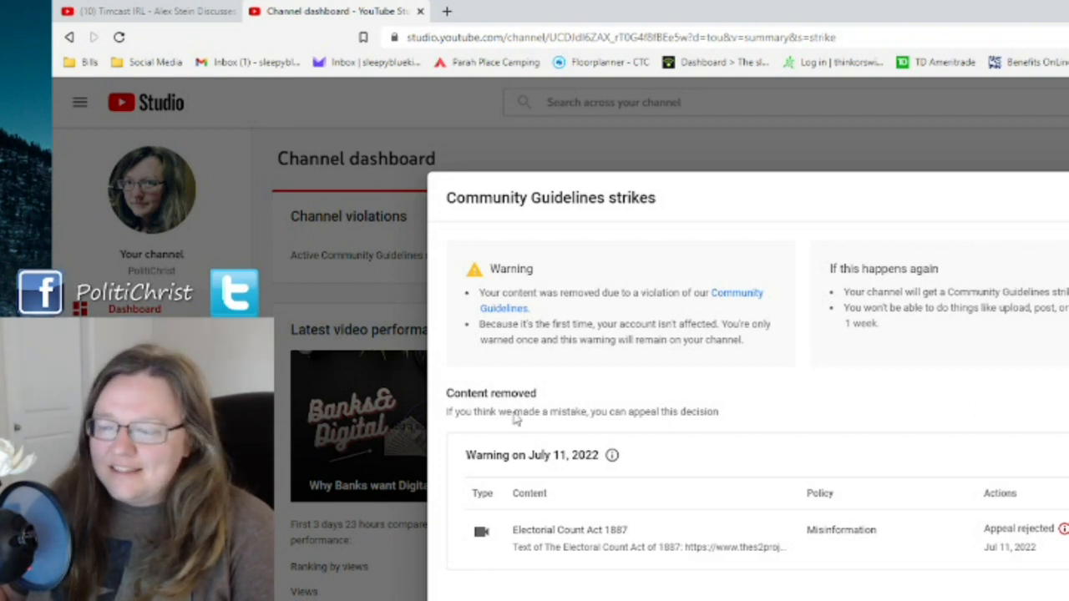